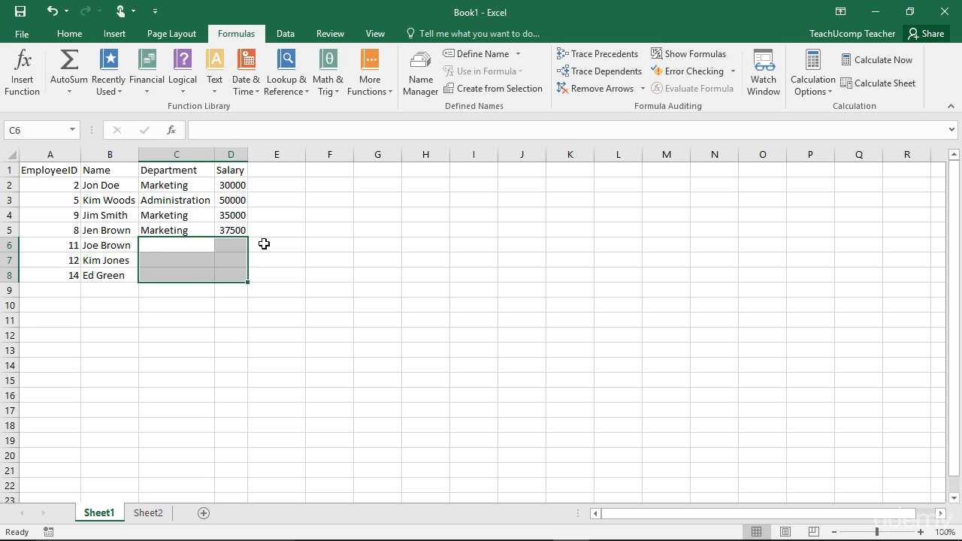
Step: Fill Joe Brown's row with department Marketing in C6 and salary 30000 in D6
type("marketing")
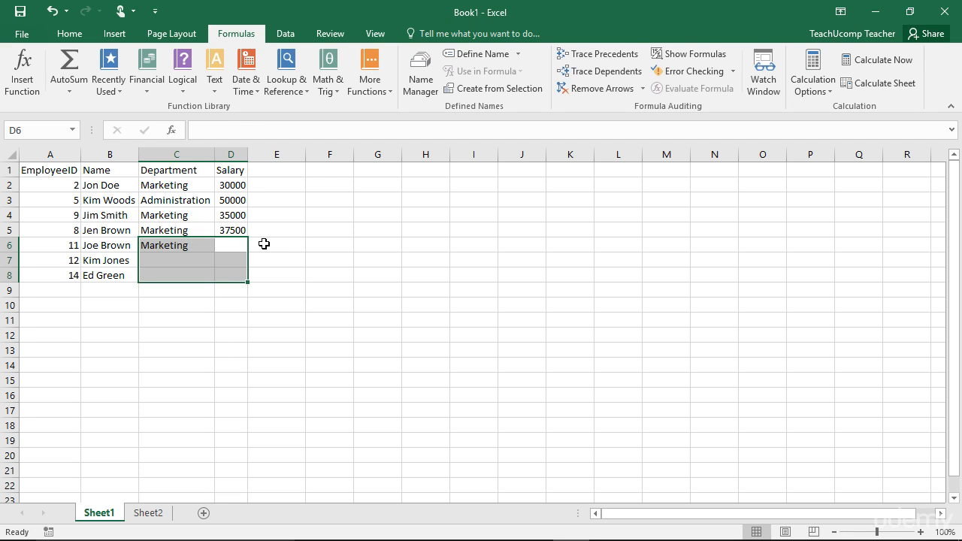
type("30000")
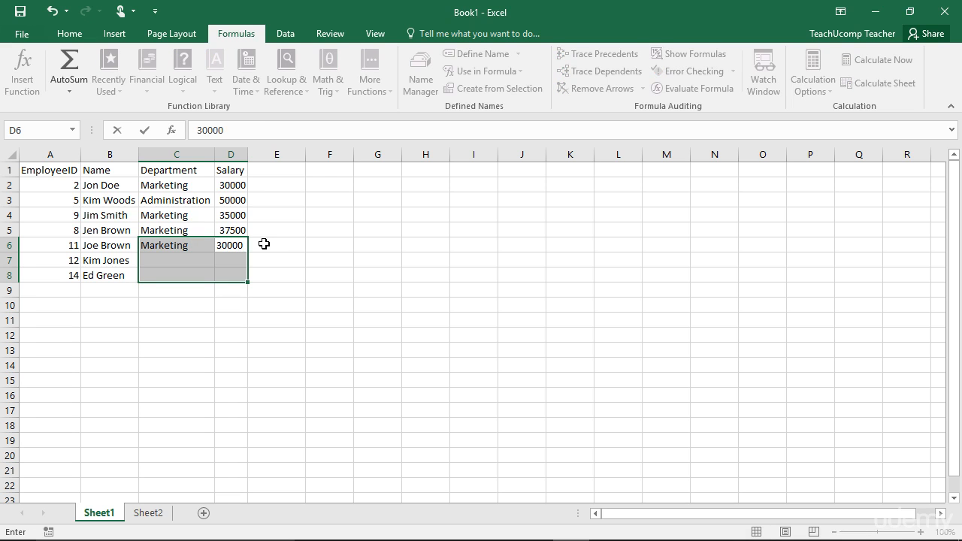
key("Return")
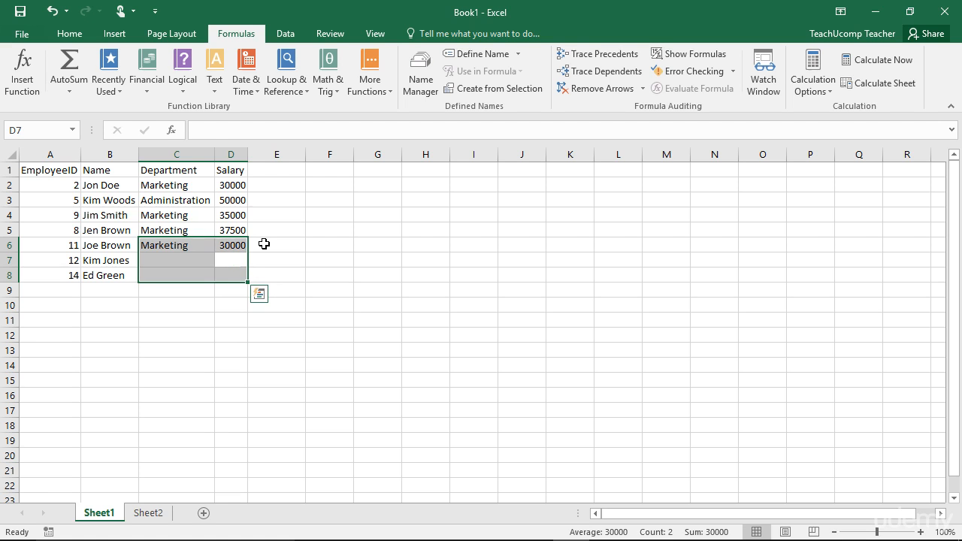
left_click(232, 245)
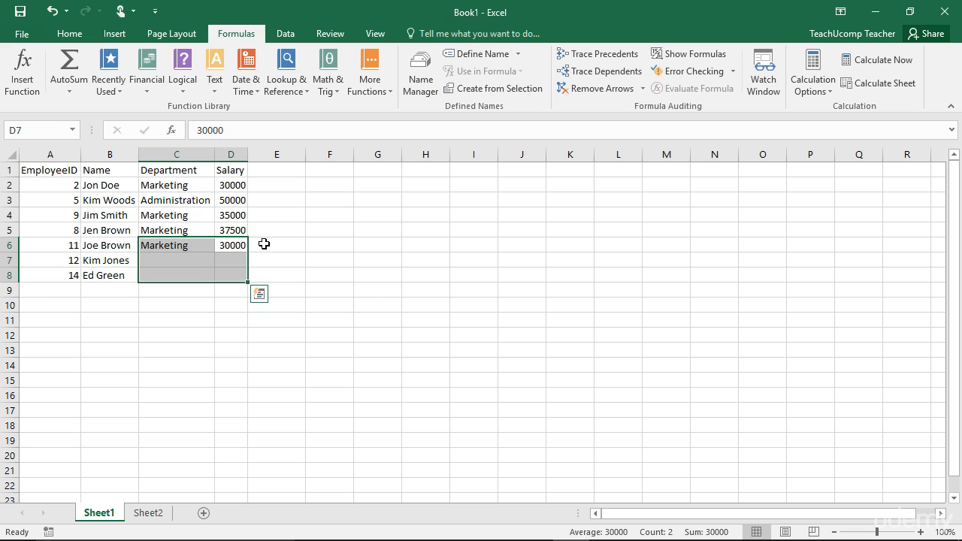
left_click(176, 245)
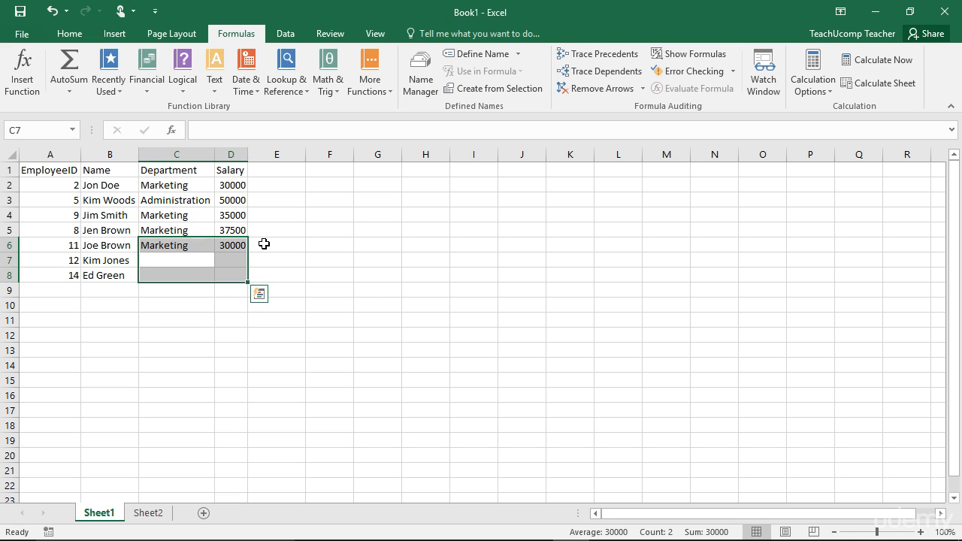
left_click(232, 275)
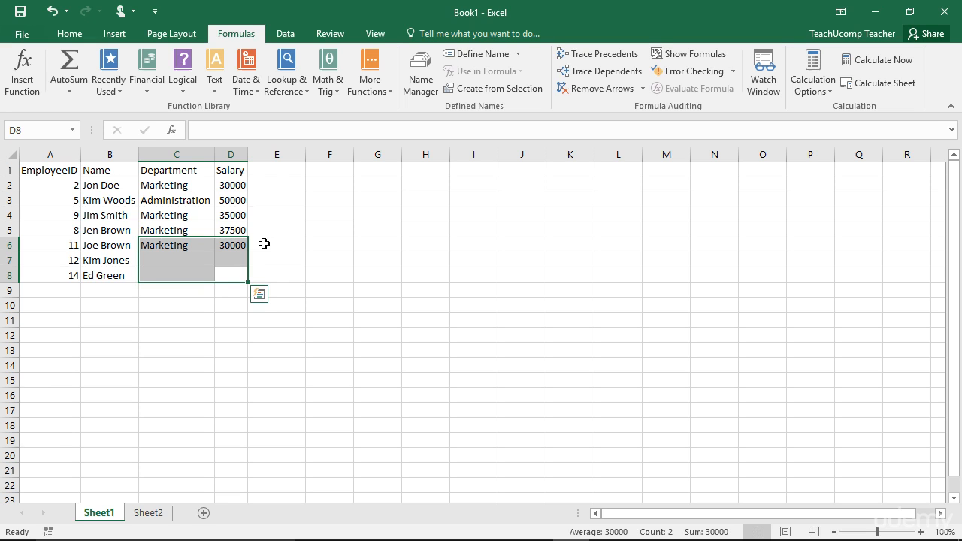
left_click(176, 245)
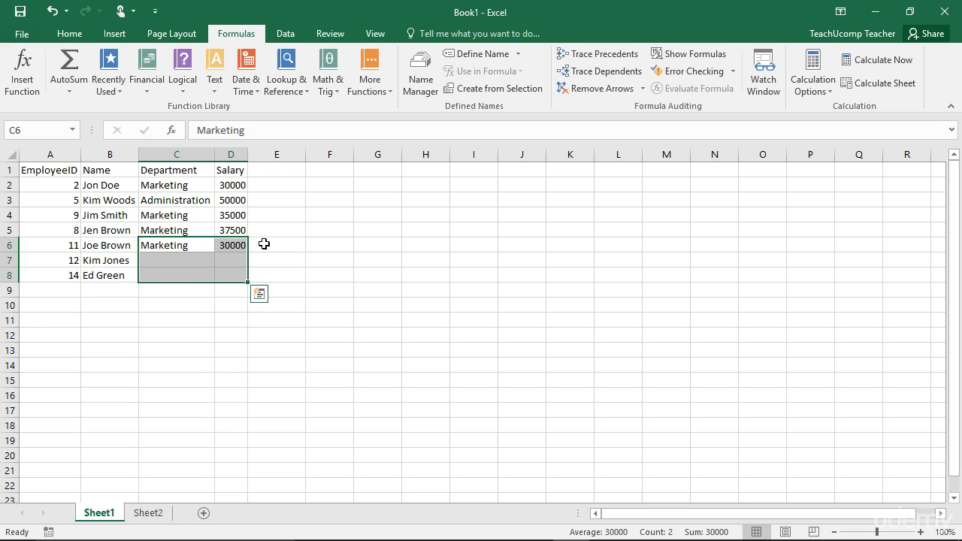